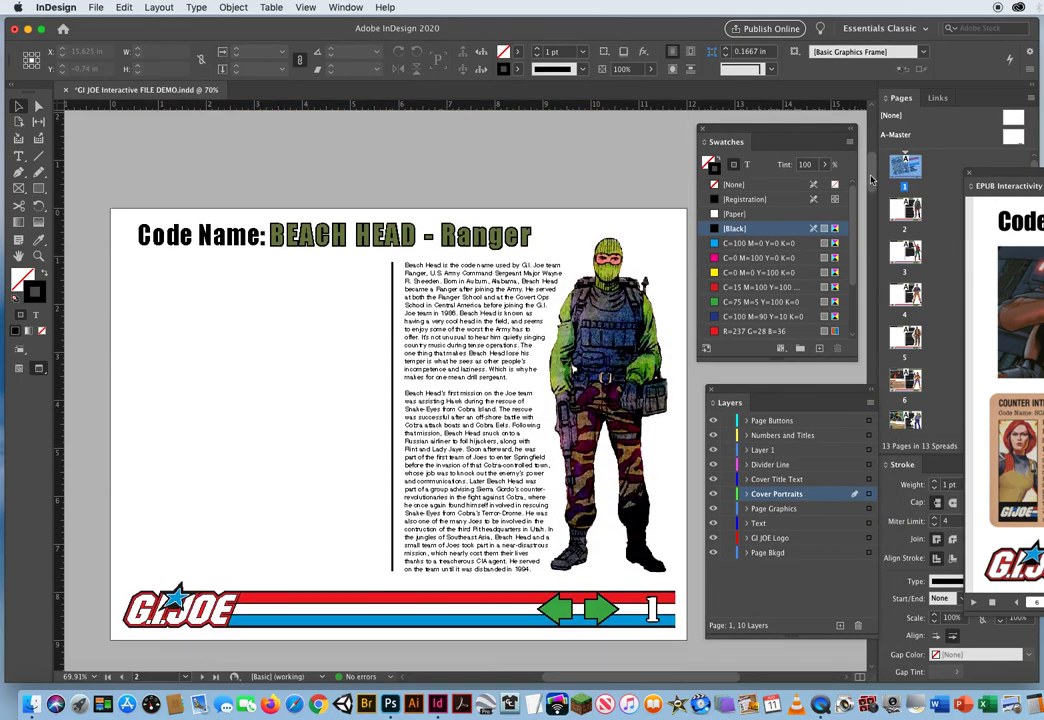
# - Scroll down through the document to Scarlett's Counter Intelligence profile on page 5
pyautogui.scroll(-3)
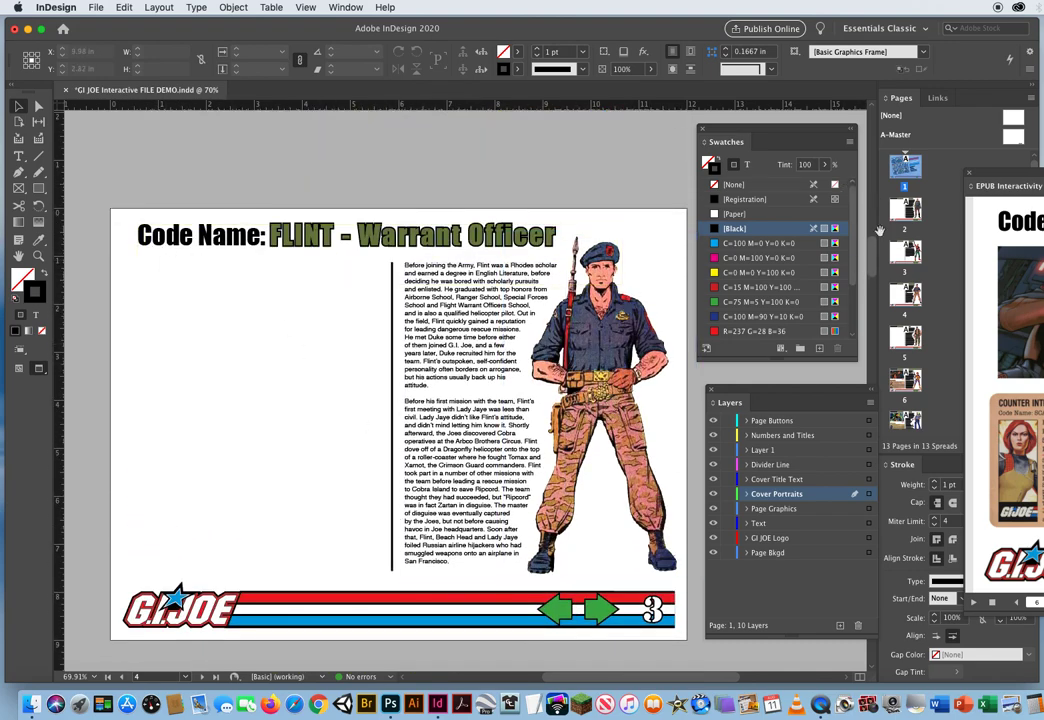
pyautogui.scroll(-3)
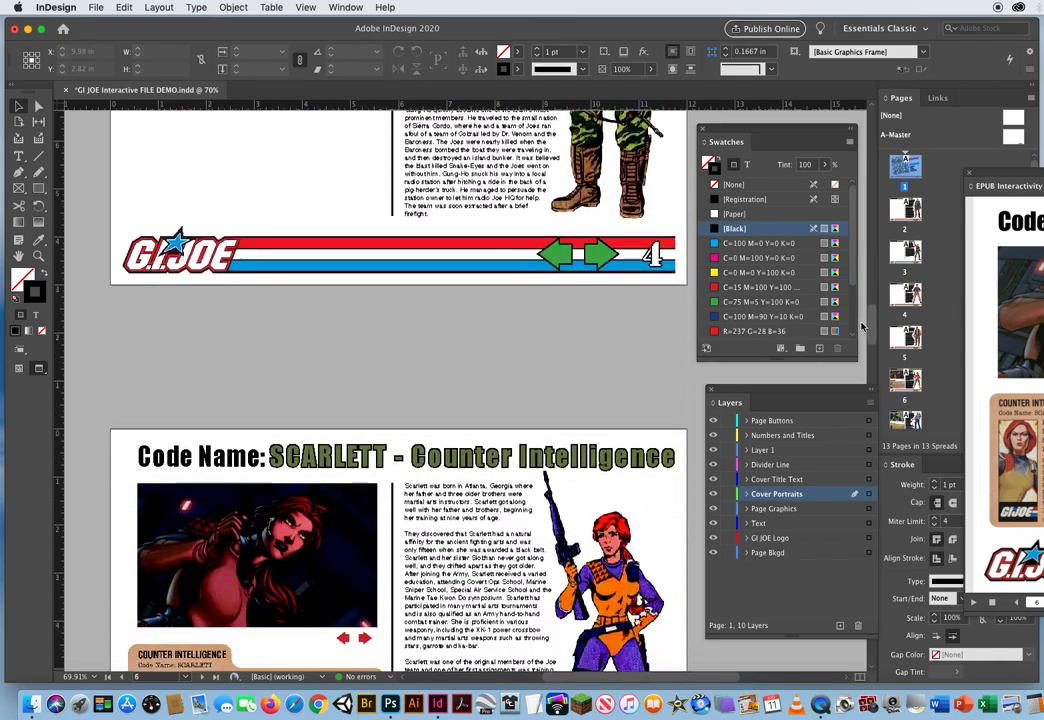
pyautogui.scroll(-3)
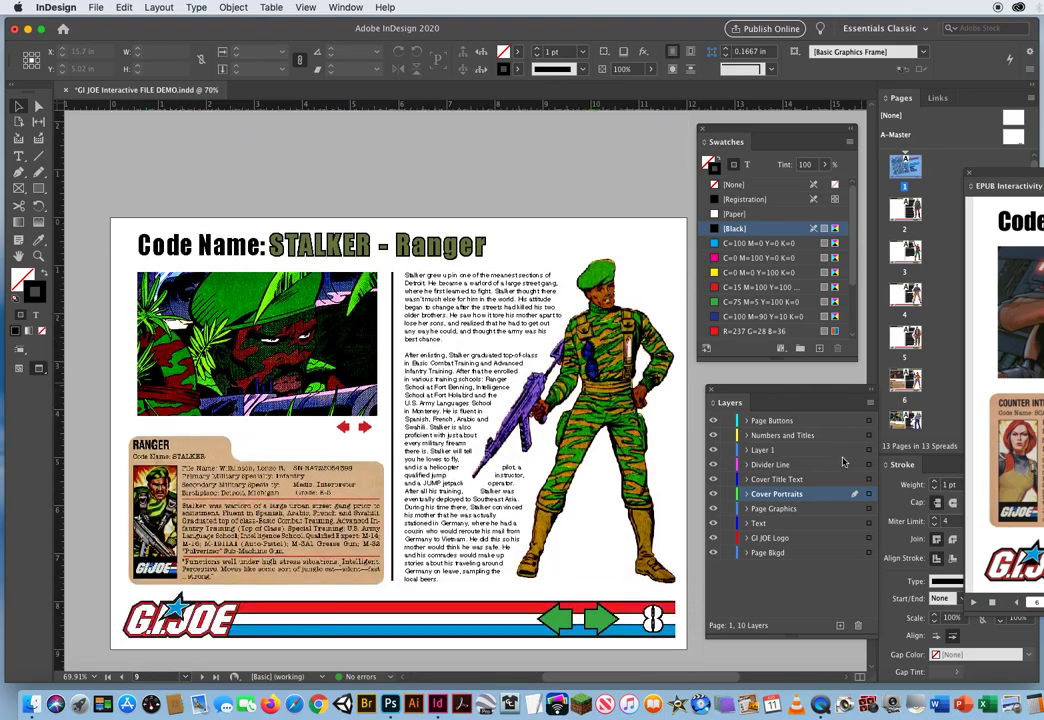
pyautogui.scroll(-3)
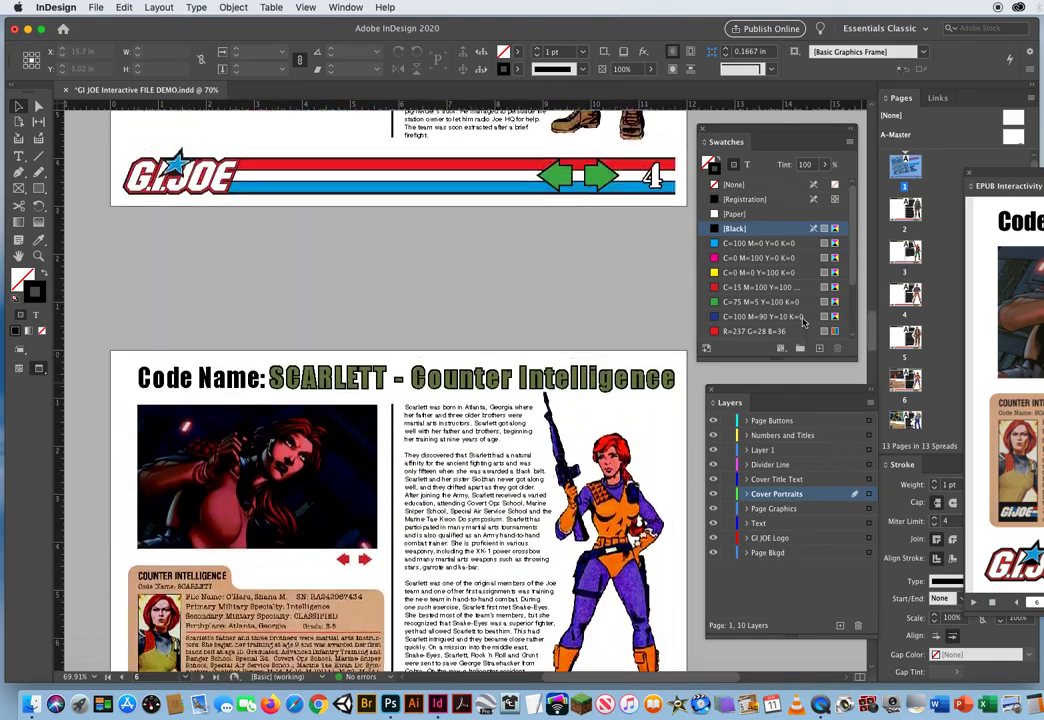
pyautogui.scroll(-3)
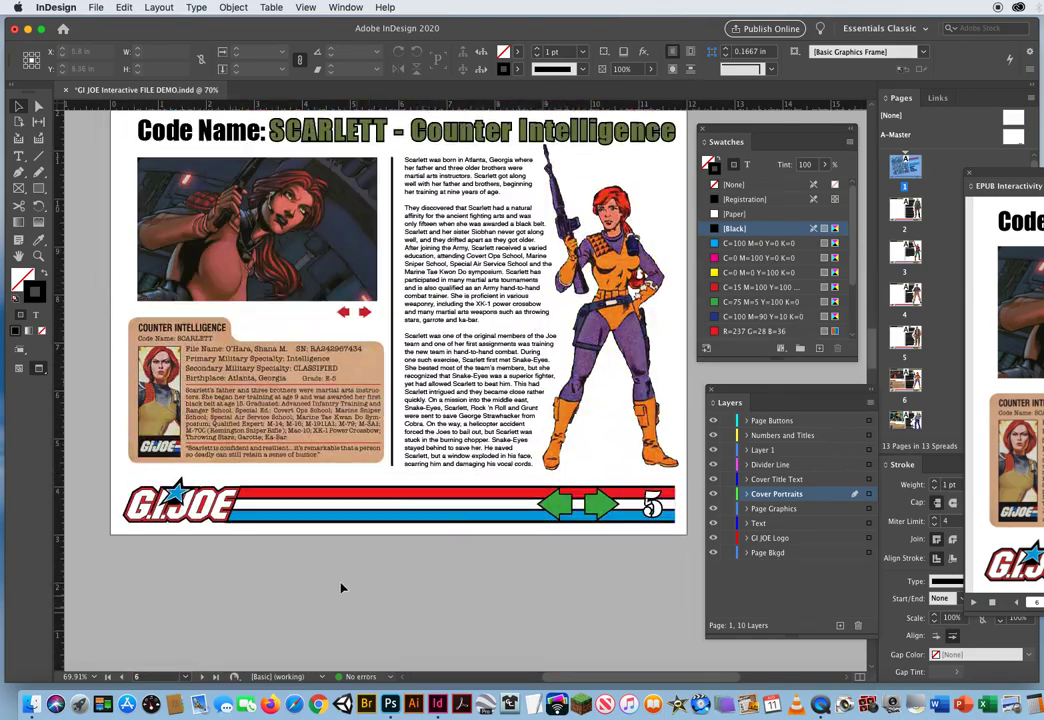
# - Copy Scarlett's file card and paste it in place on Beach Head's page
pyautogui.click(255, 390)
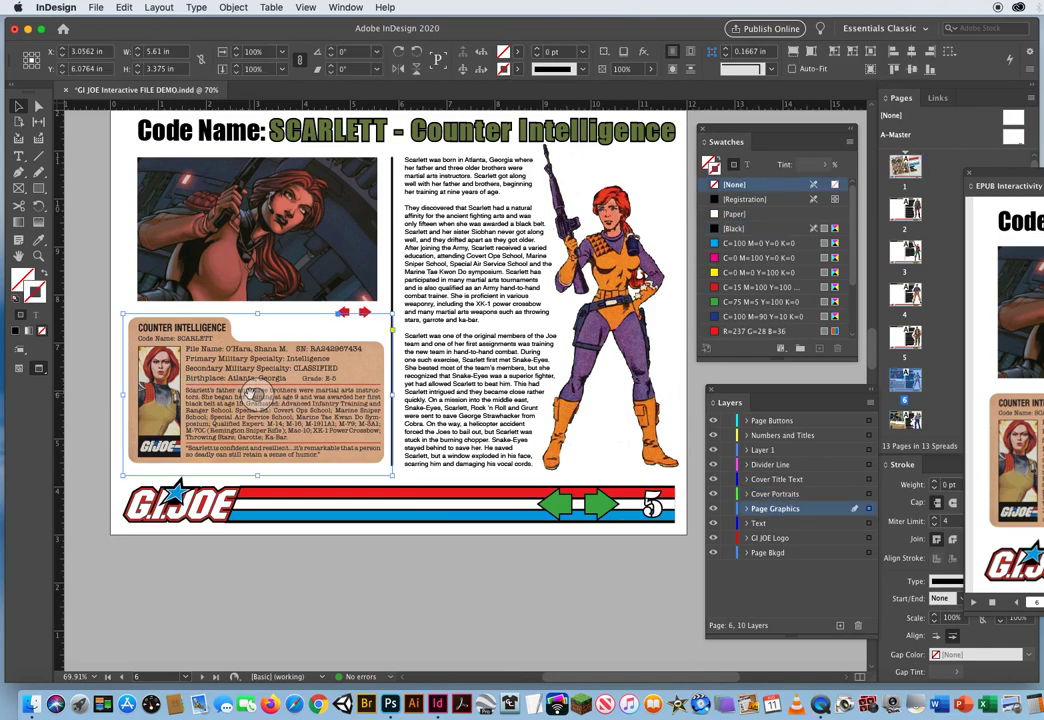
pyautogui.moveTo(188, 385)
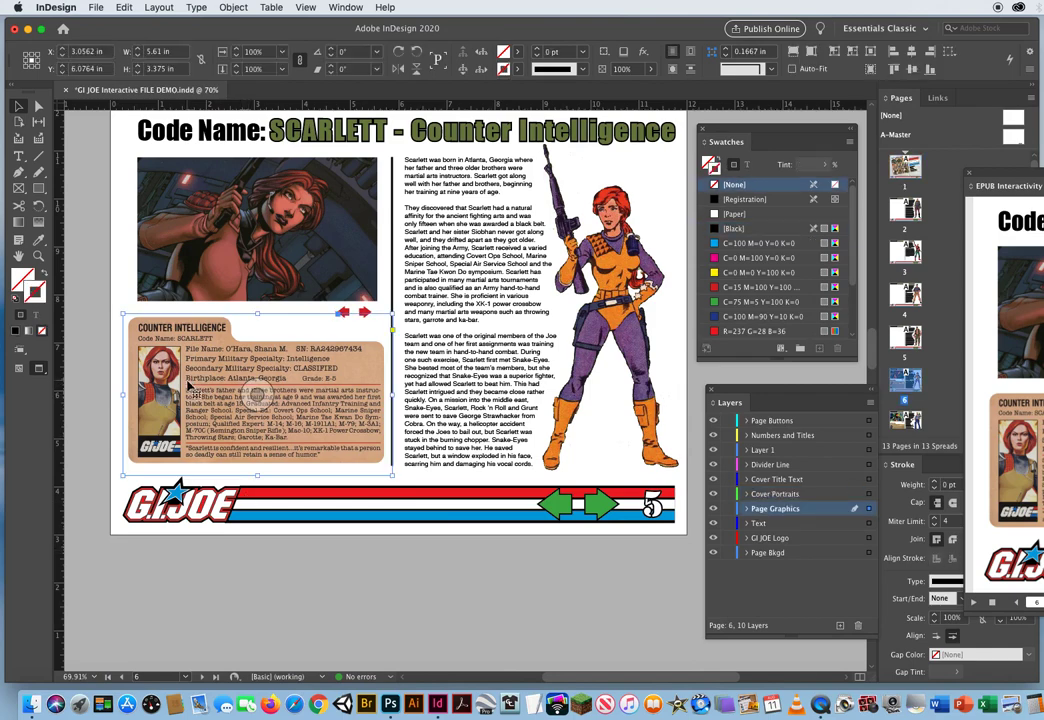
pyautogui.click(124, 7)
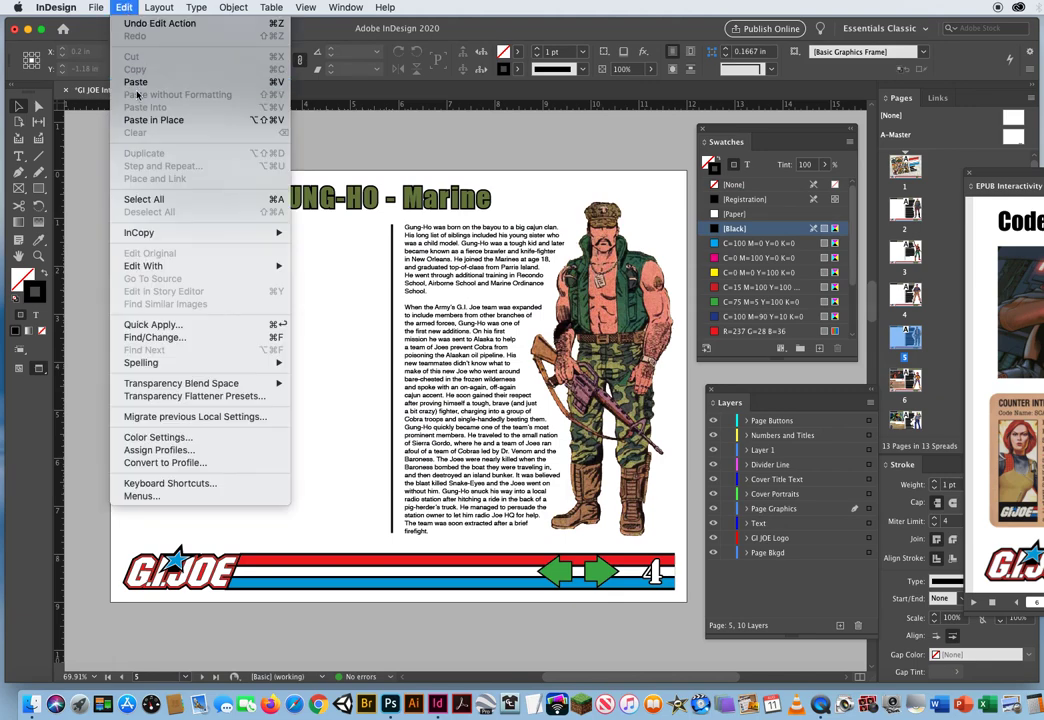
pyautogui.click(153, 120)
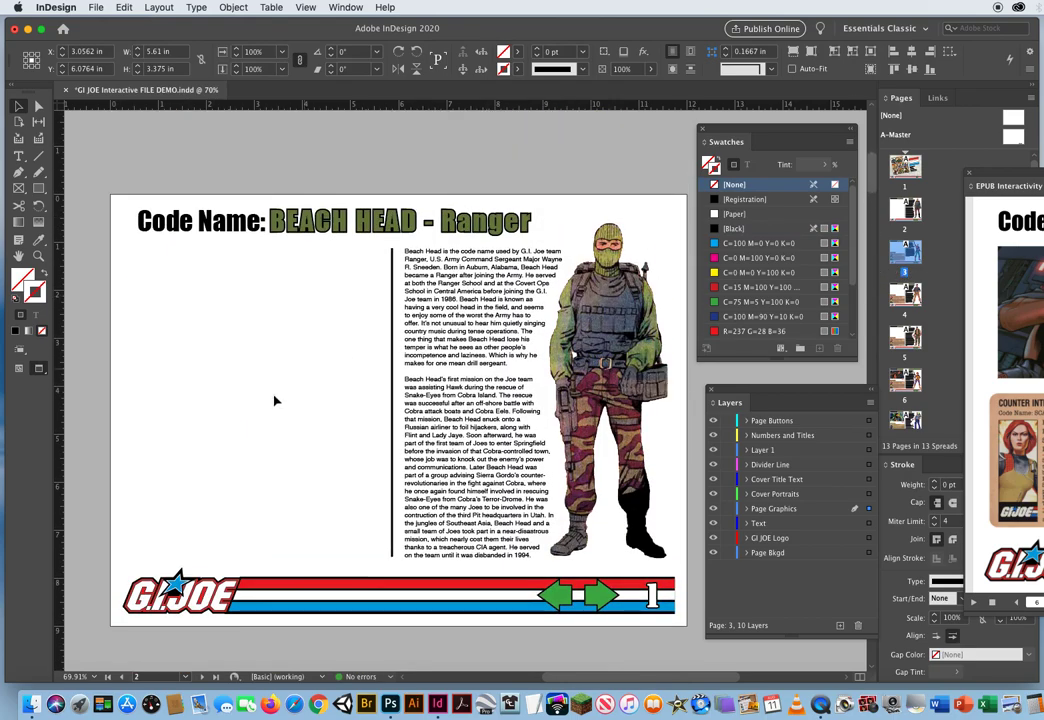
pyautogui.click(124, 7)
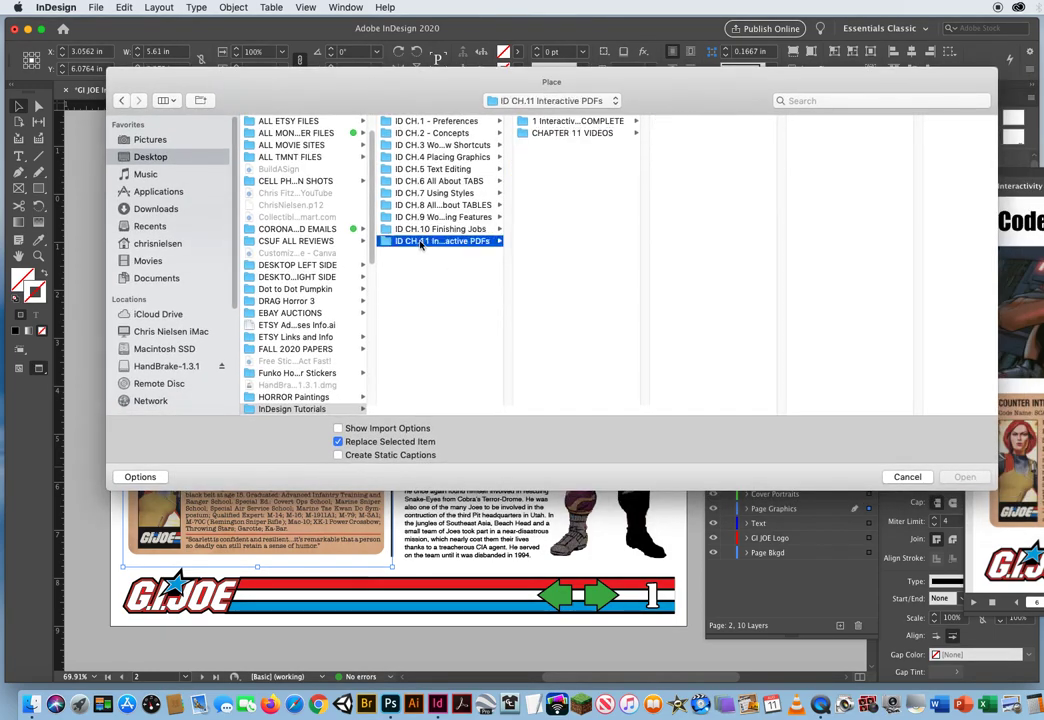
# - Browse the Chapter 11 completed project folder for file card images, then cancel without placing
pyautogui.click(578, 120)
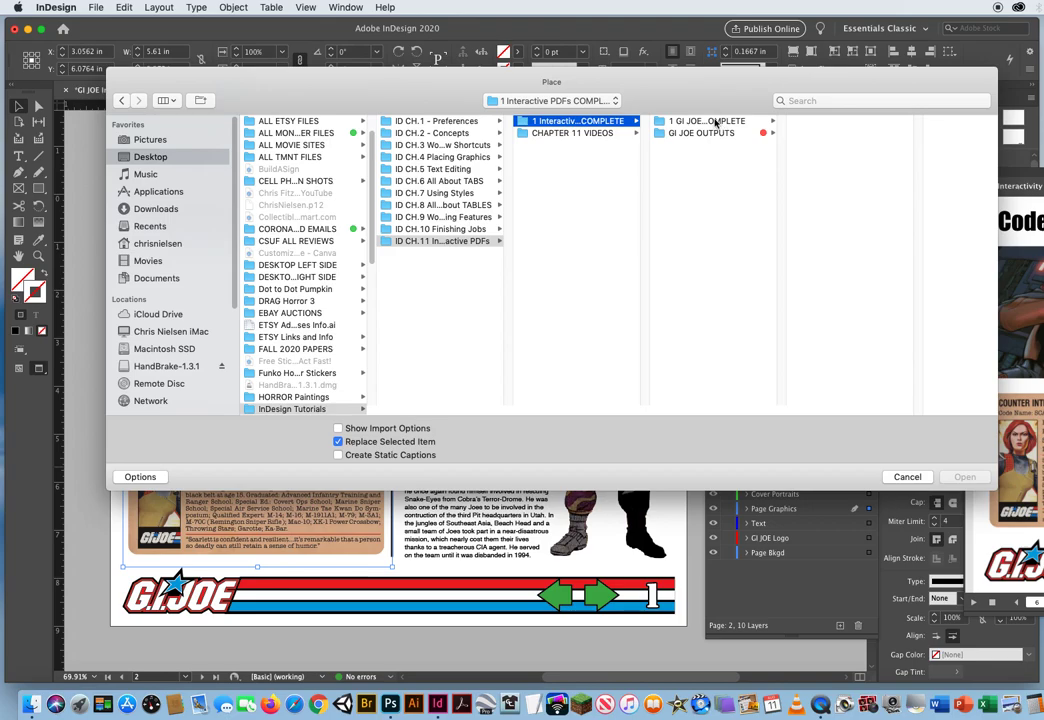
pyautogui.click(730, 121)
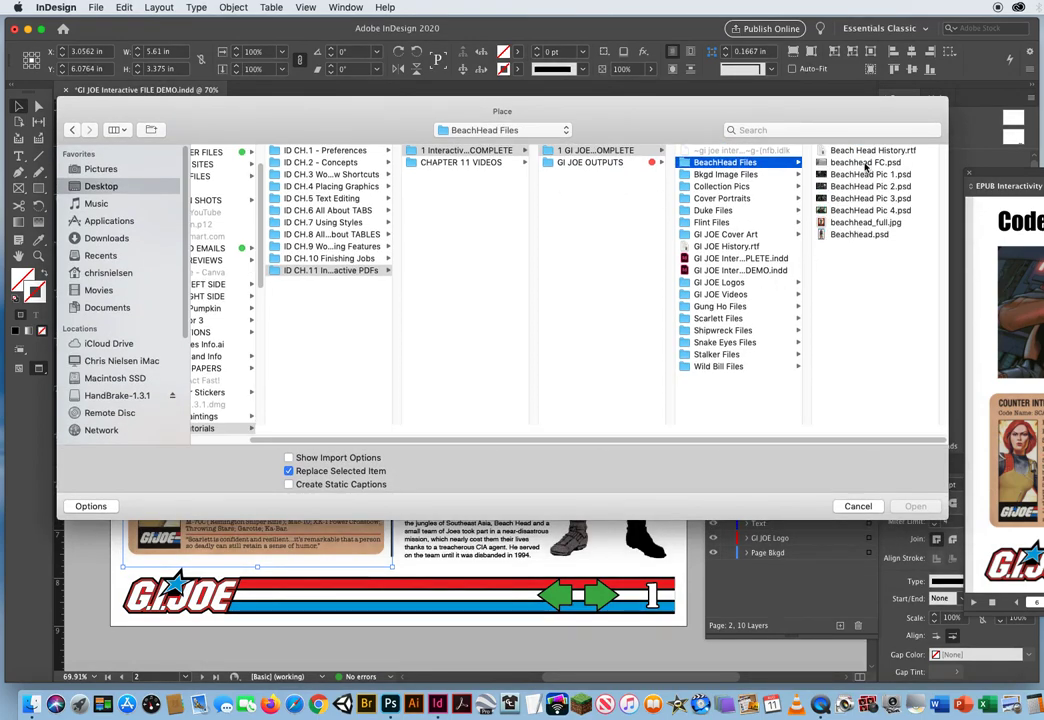
pyautogui.click(705, 162)
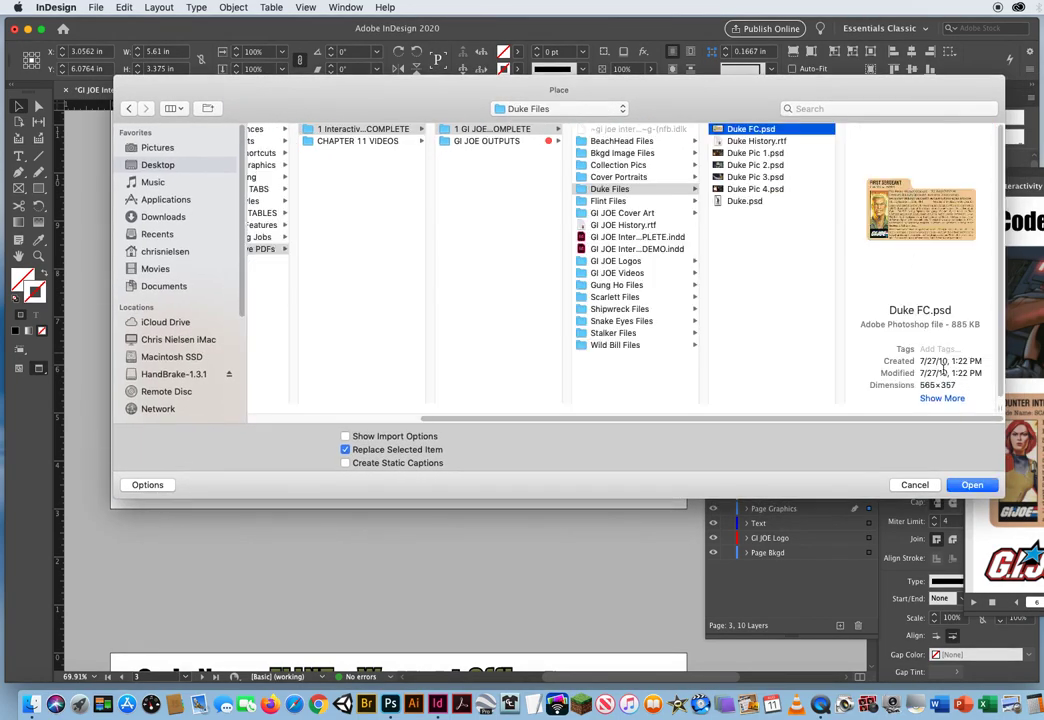
pyautogui.click(971, 484)
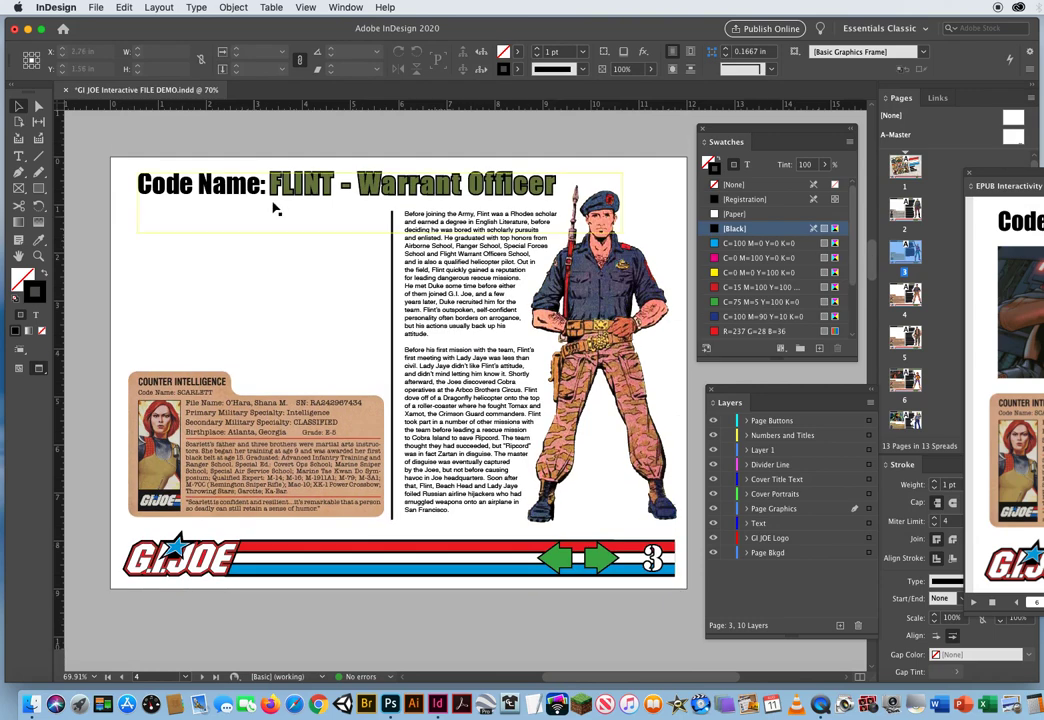
# - Replace the selected copied file card with Gung Ho FC.psd from the Gung Ho Files folder
pyautogui.click(255, 450)
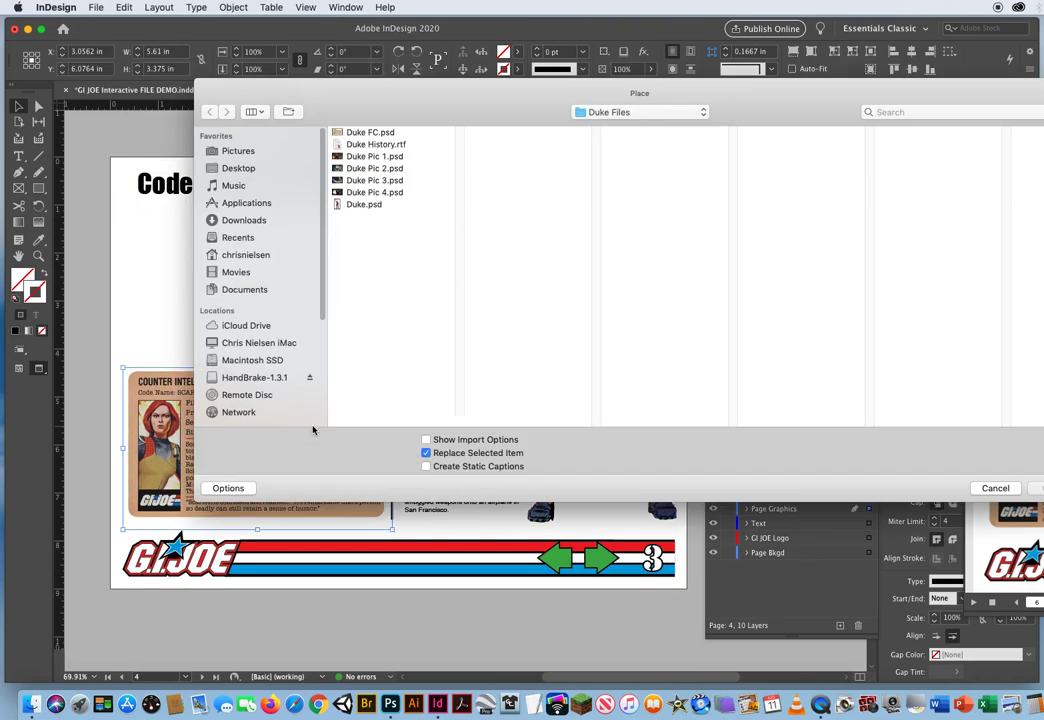
pyautogui.click(640, 111)
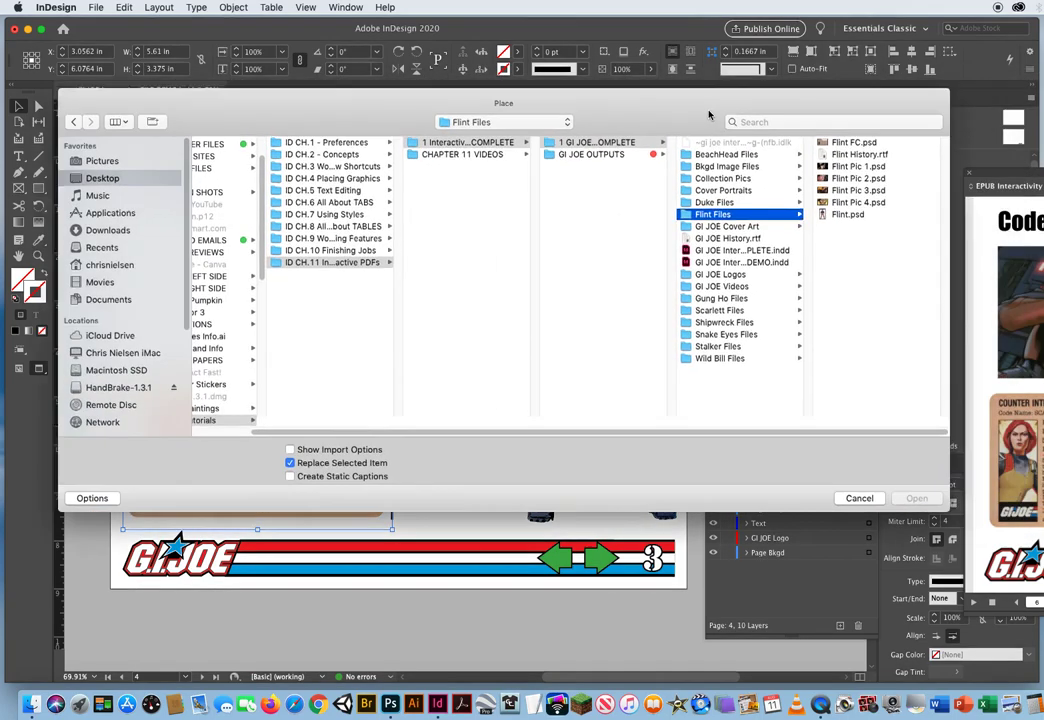
pyautogui.click(680, 143)
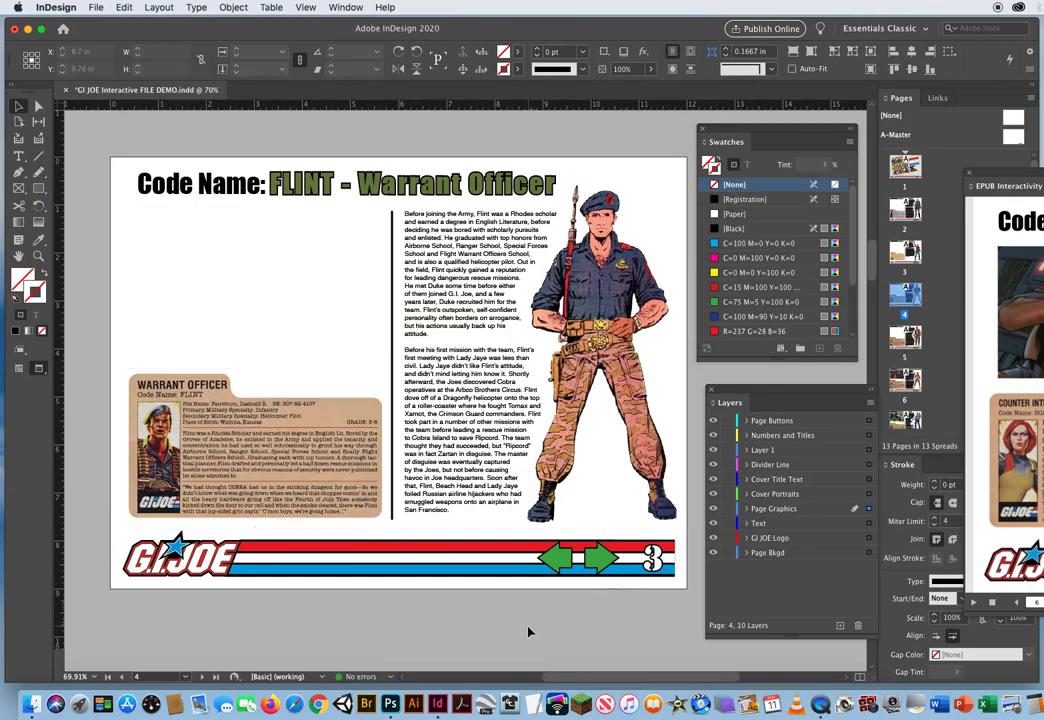
pyautogui.scroll(-3)
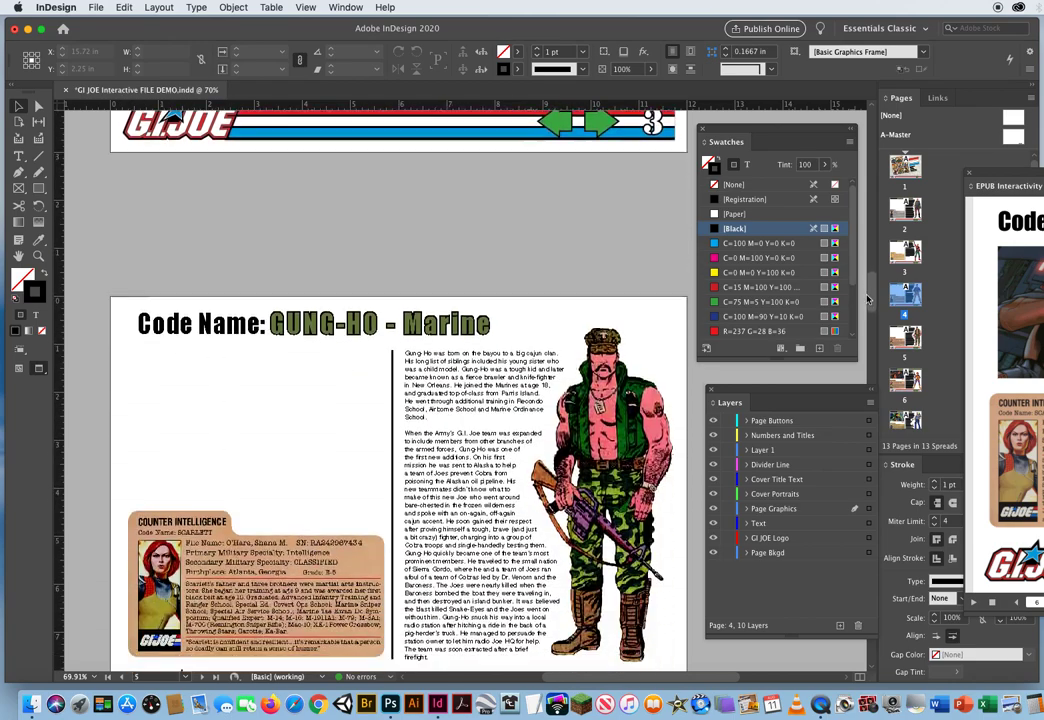
pyautogui.scroll(-3)
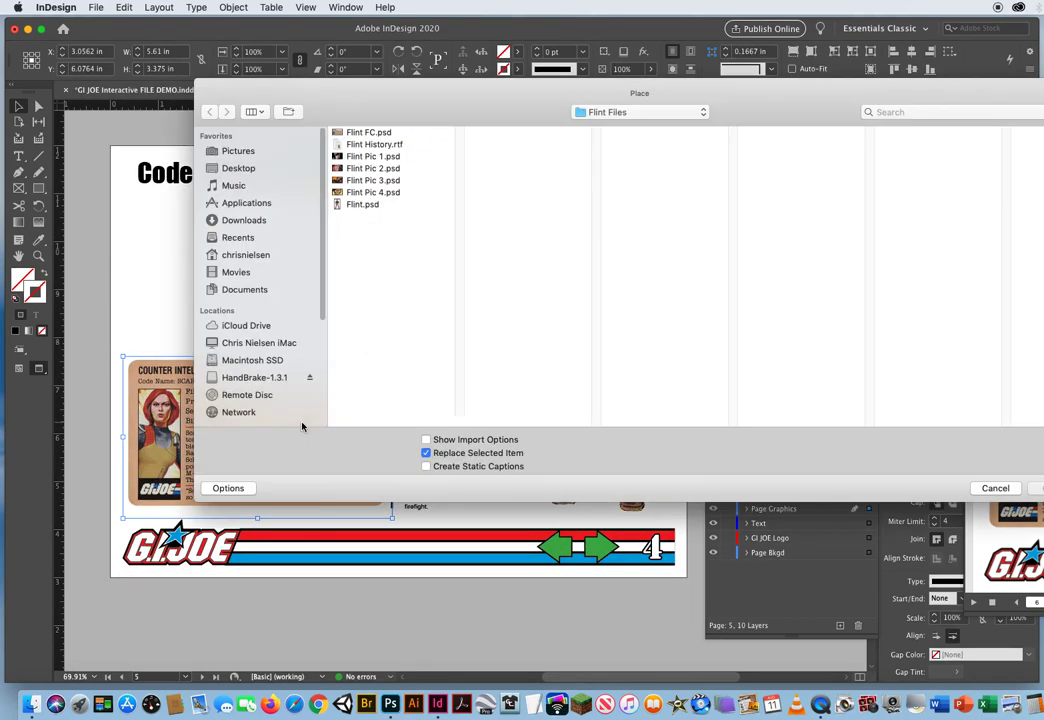
pyautogui.click(639, 111)
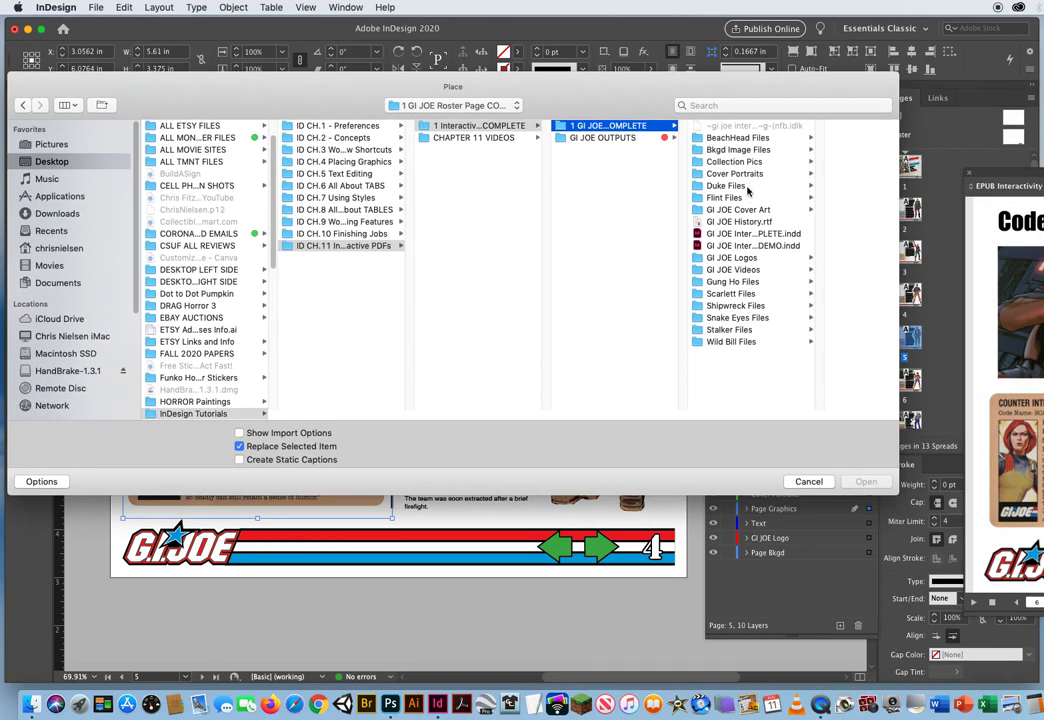
pyautogui.click(671, 281)
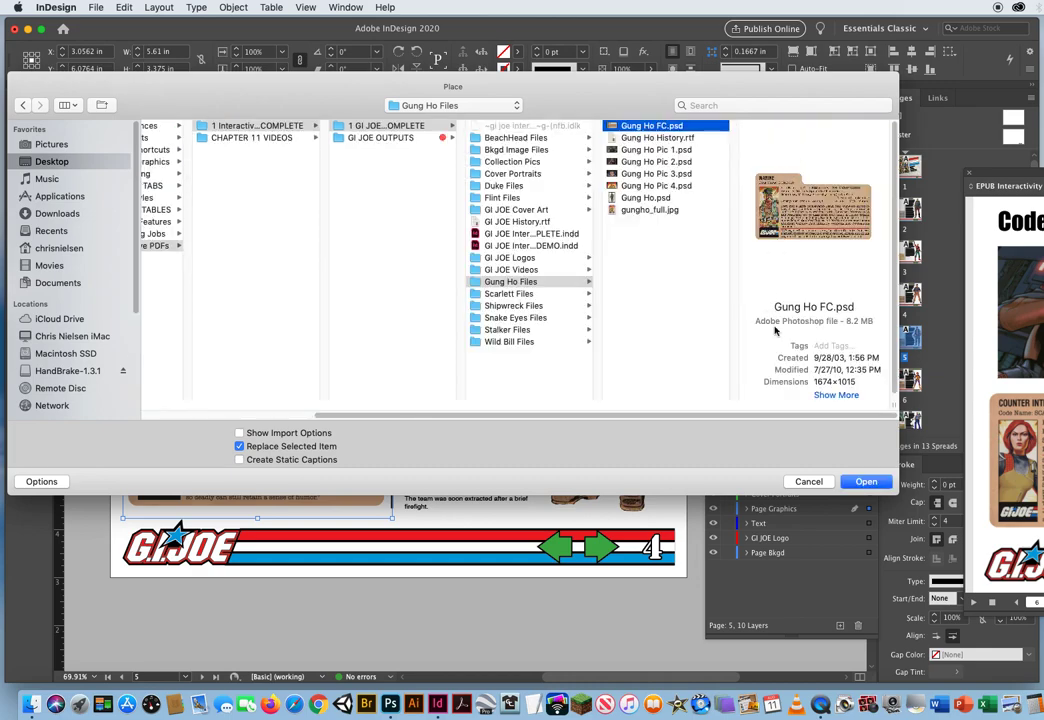
pyautogui.moveTo(645, 227)
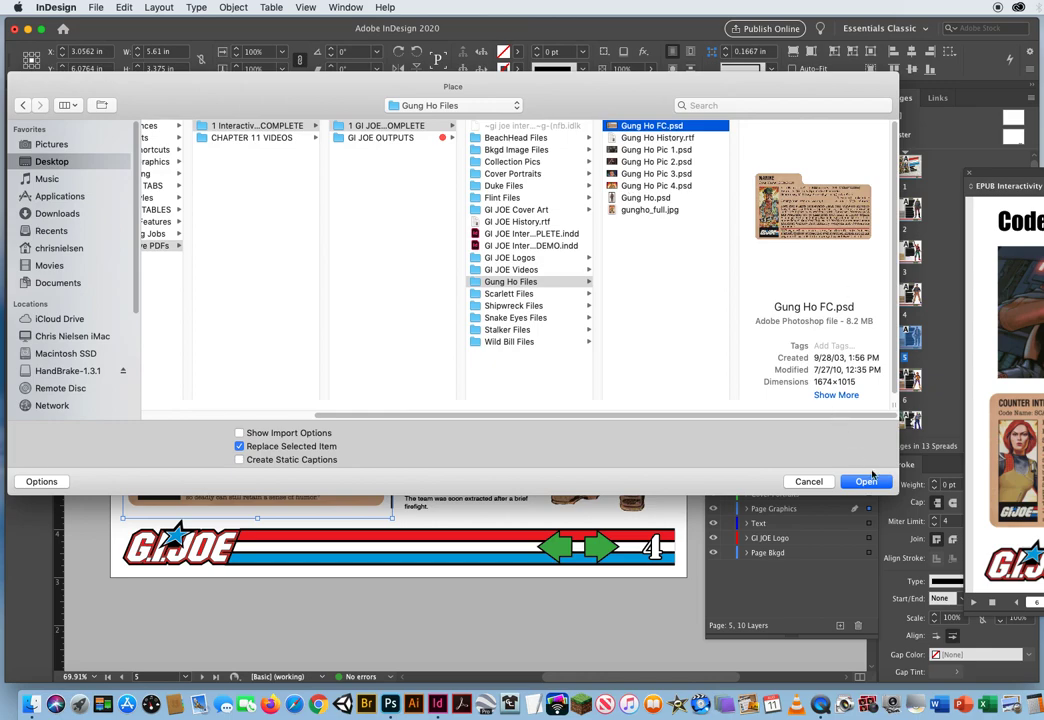
pyautogui.click(866, 481)
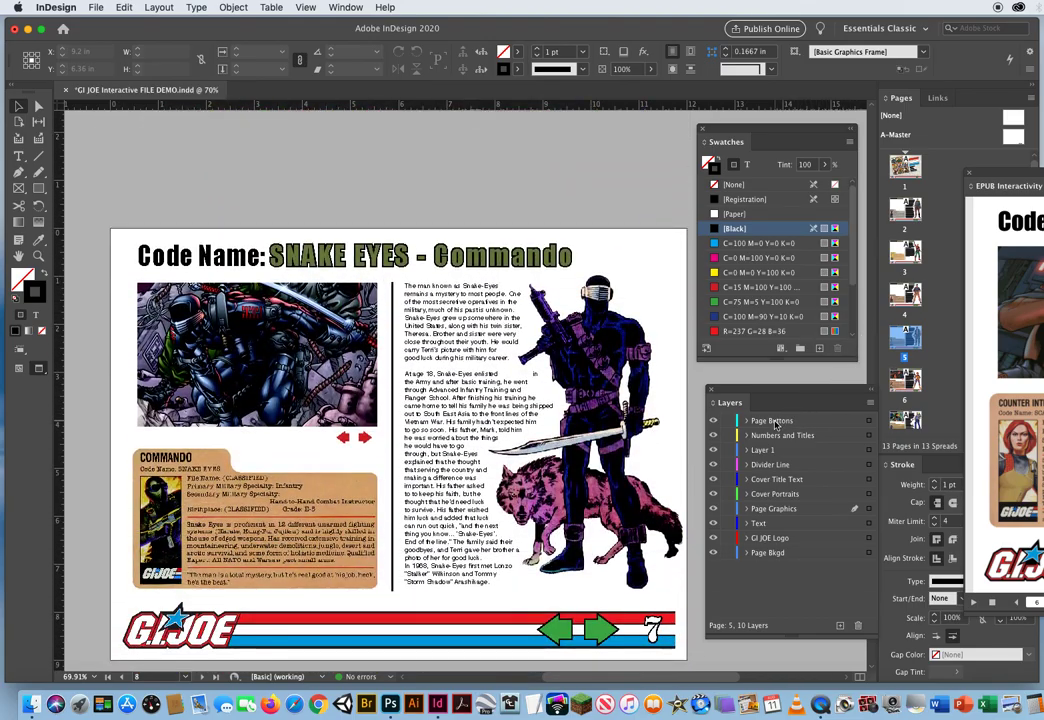
pyautogui.click(365, 453)
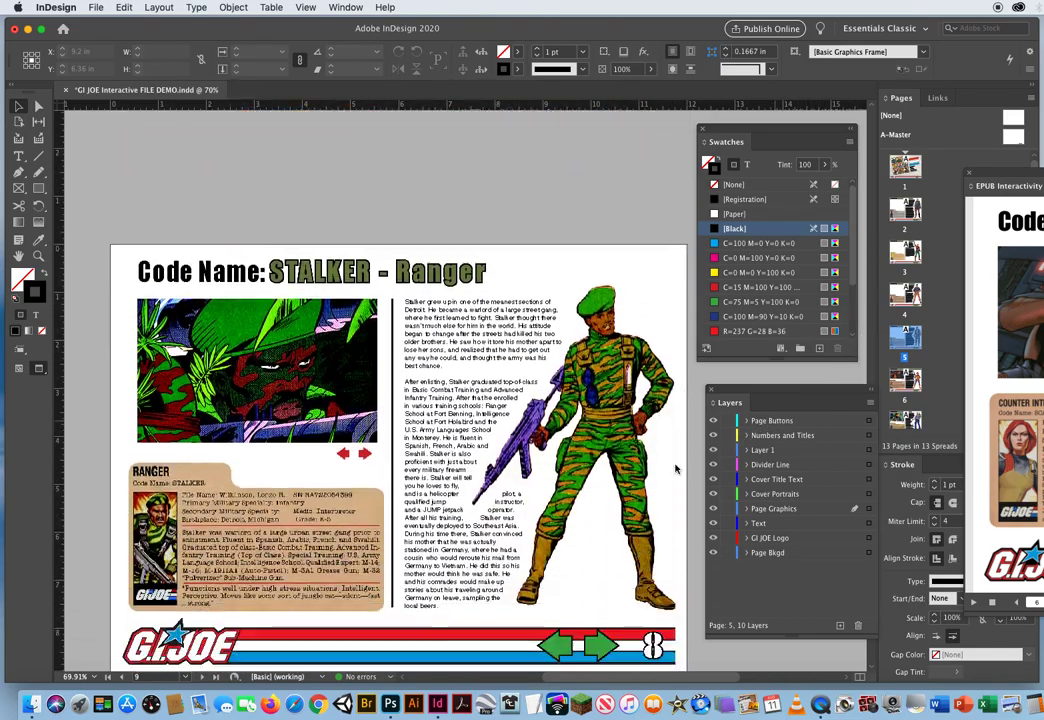
pyautogui.scroll(3)
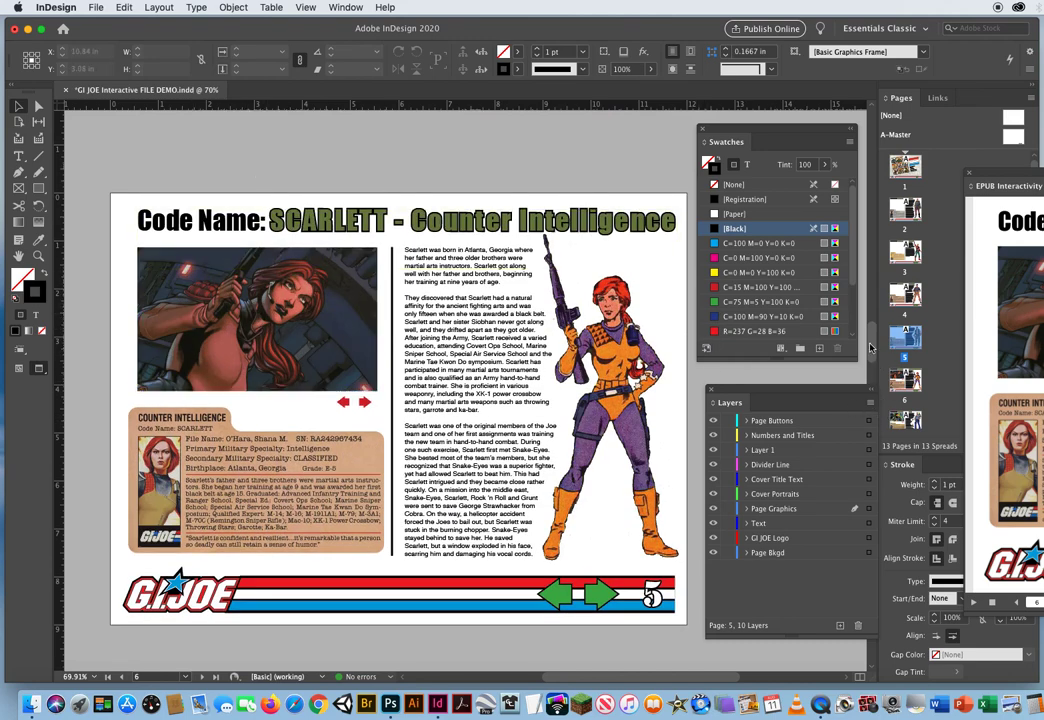
pyautogui.scroll(-3)
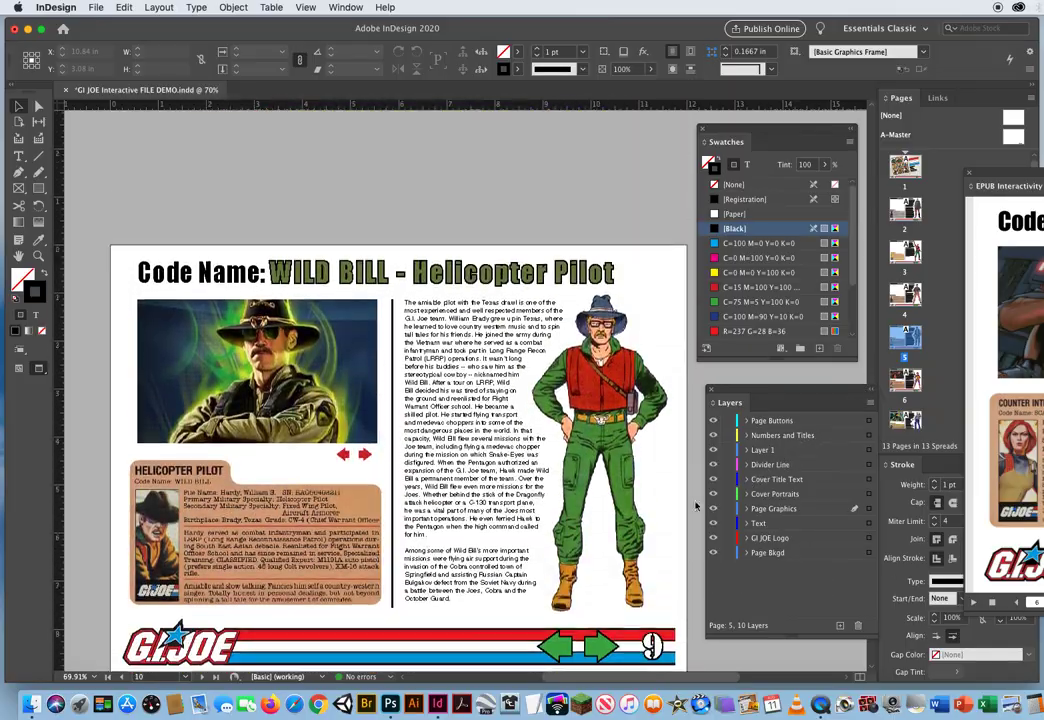
pyautogui.scroll(-3)
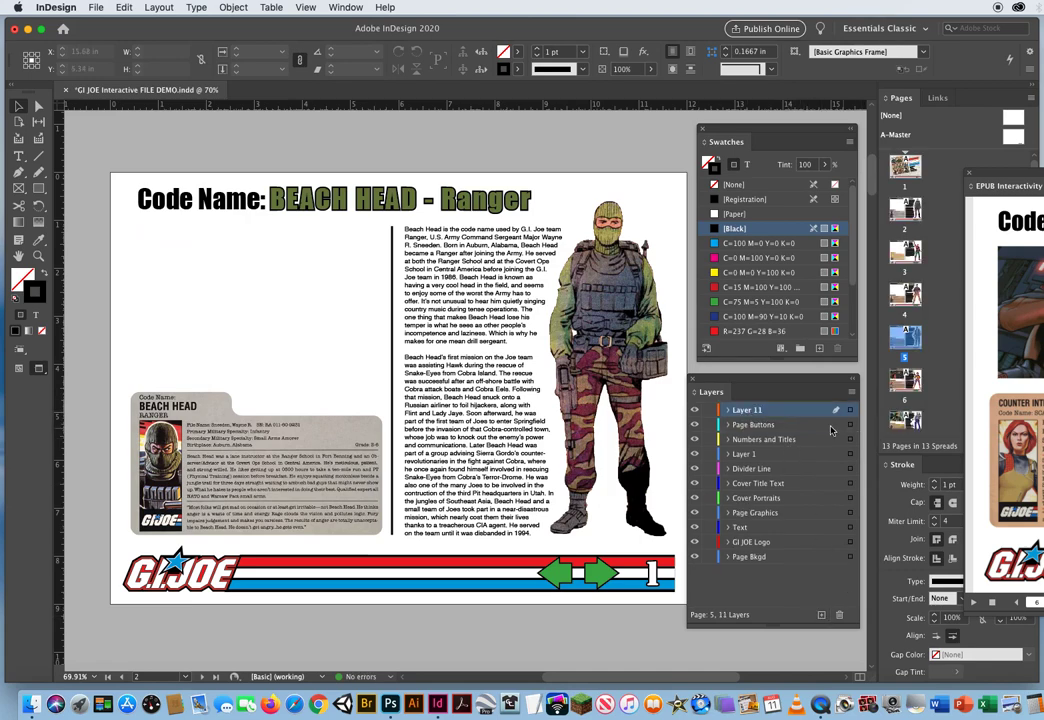
# - Name the new layer 'Object States' in Layer Options, then clear the selection
pyautogui.doubleClick(748, 409)
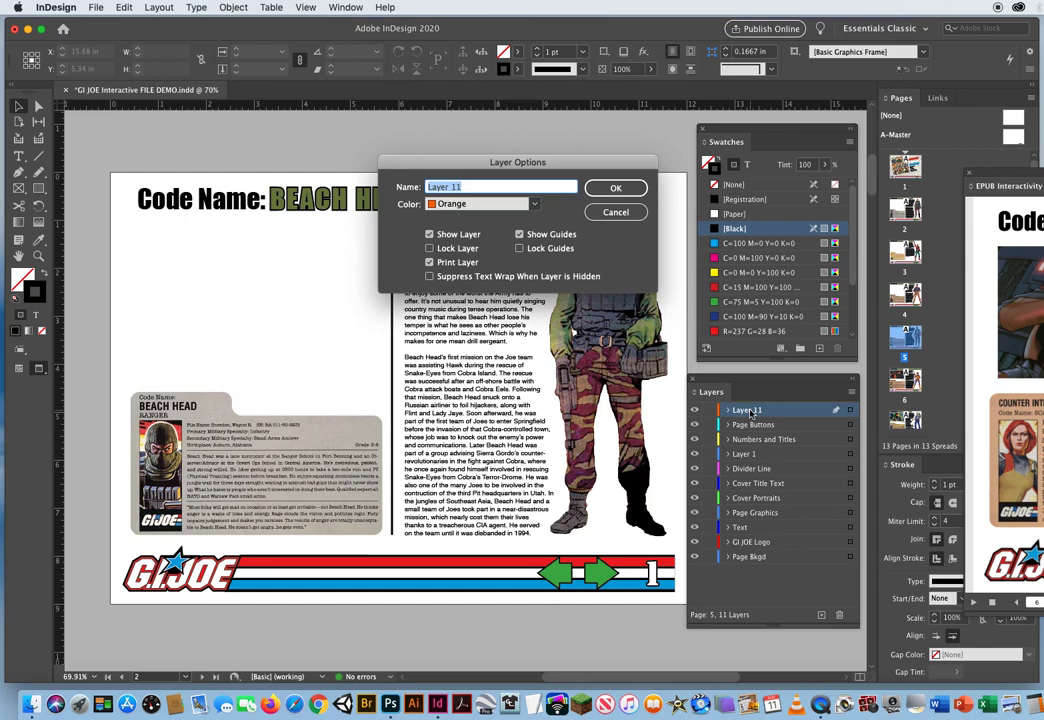
pyautogui.write('Object Sta')
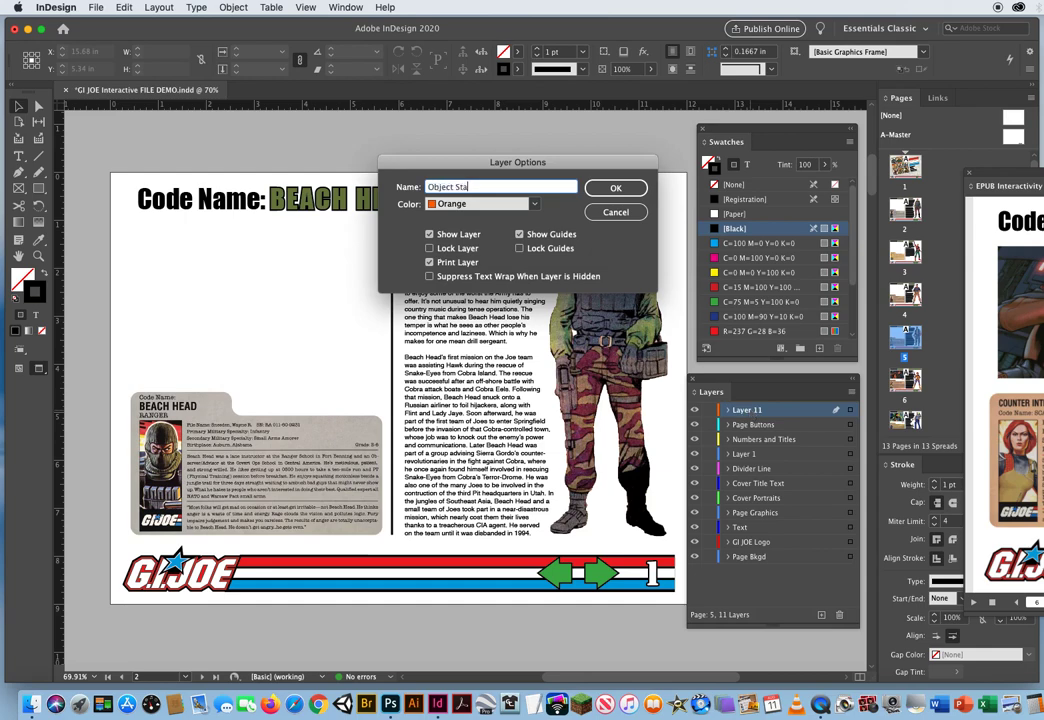
pyautogui.write('tes')
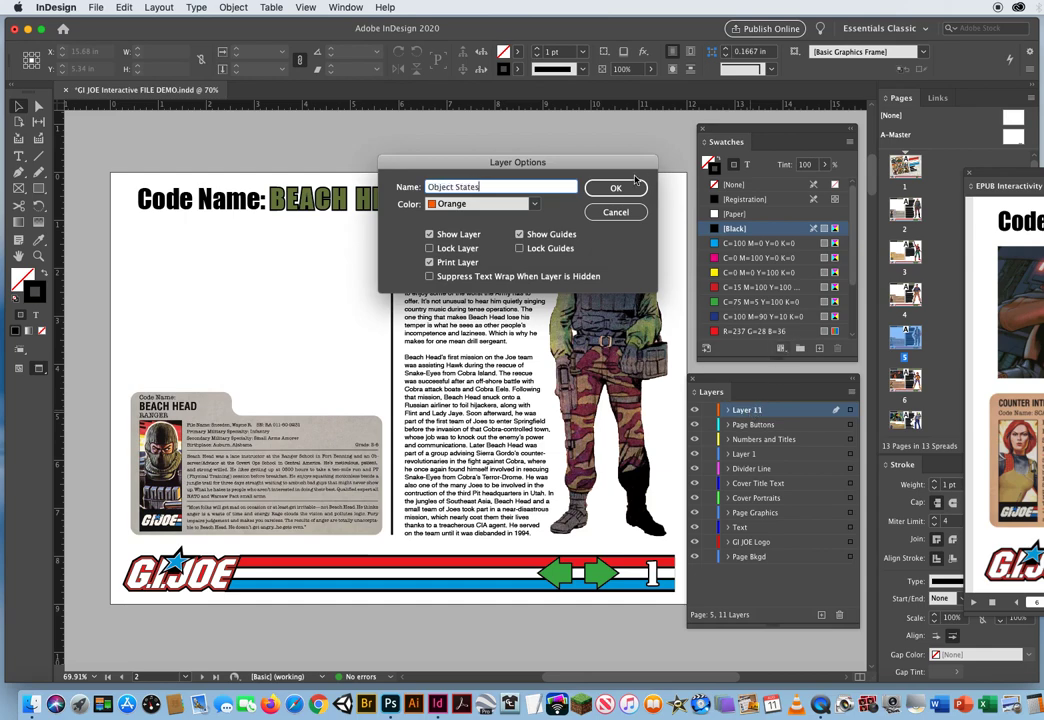
pyautogui.click(616, 187)
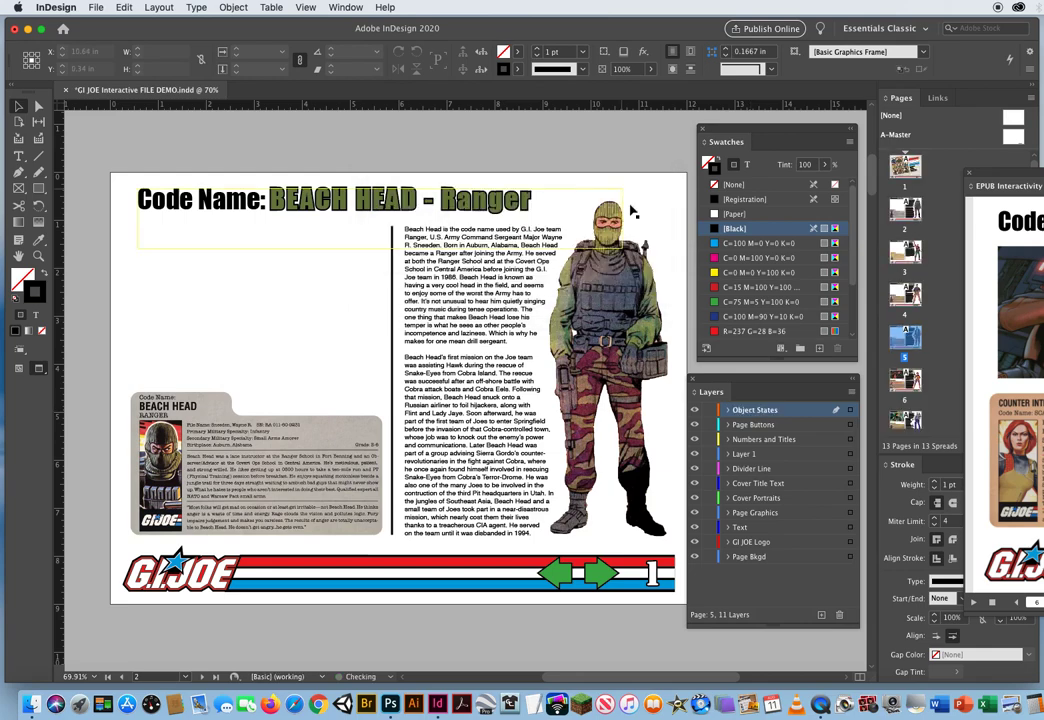
pyautogui.click(905, 210)
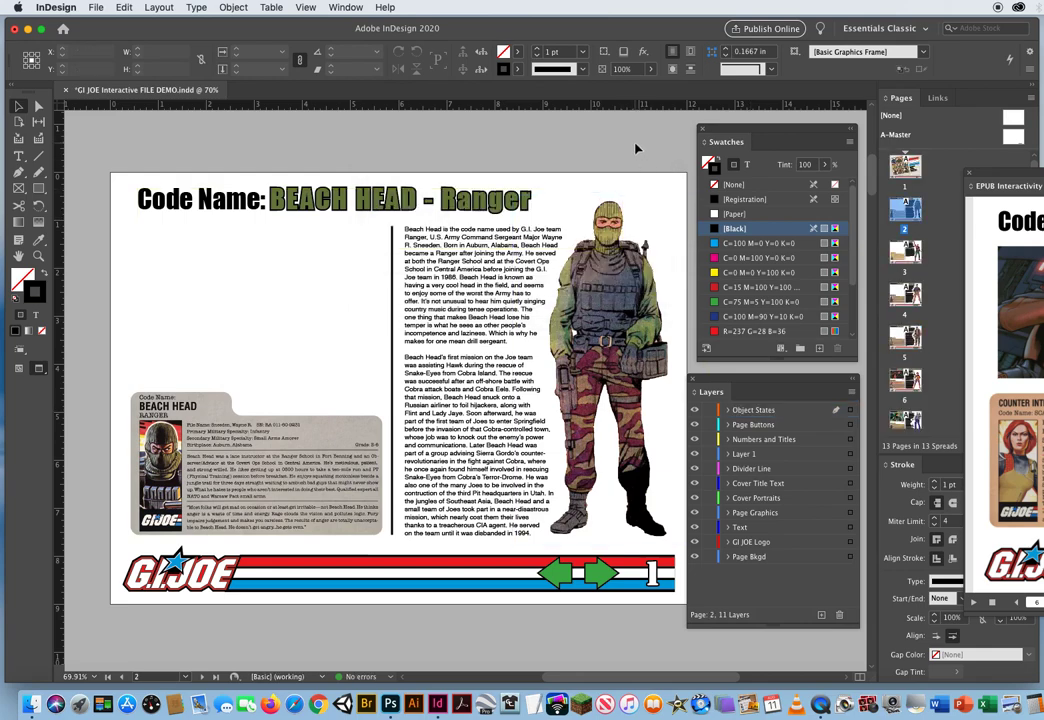